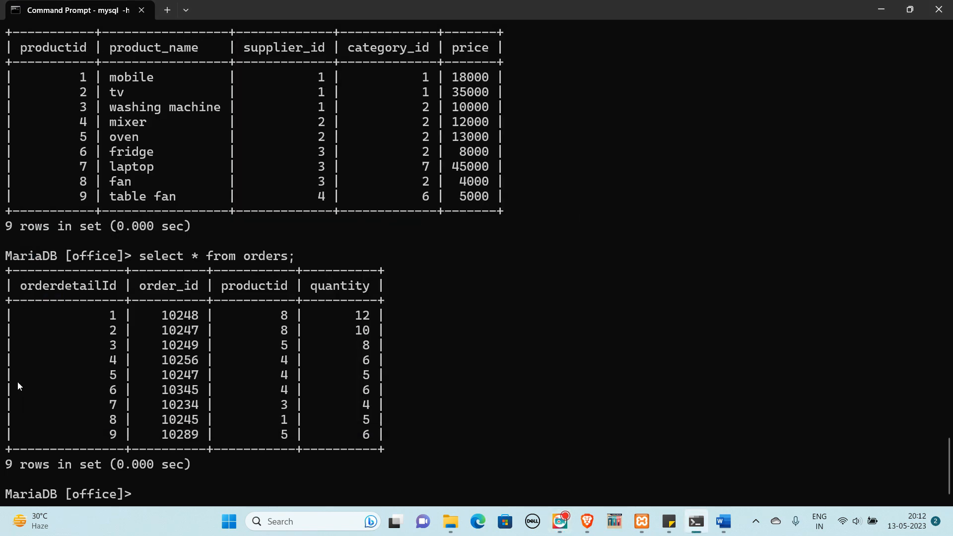
mouse_move(219, 483)
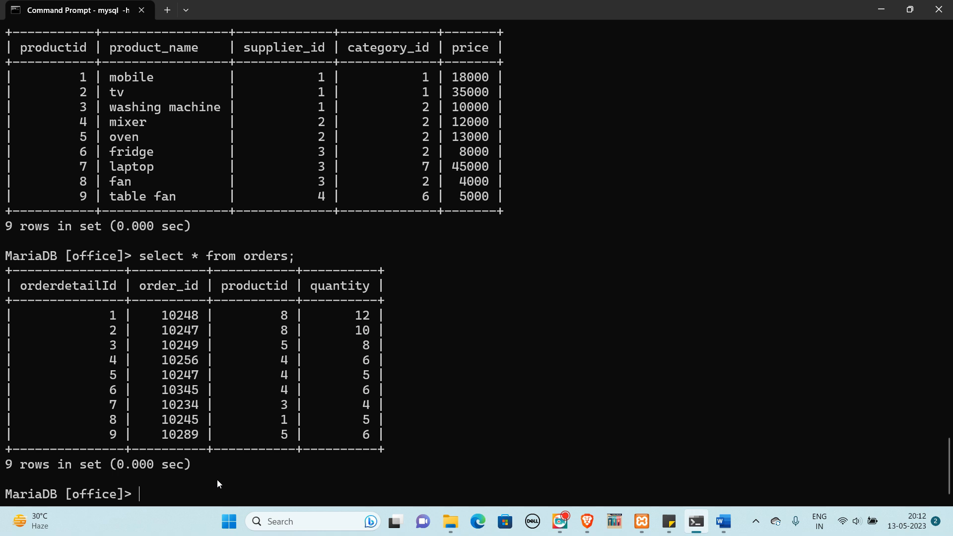
mouse_move(152, 215)
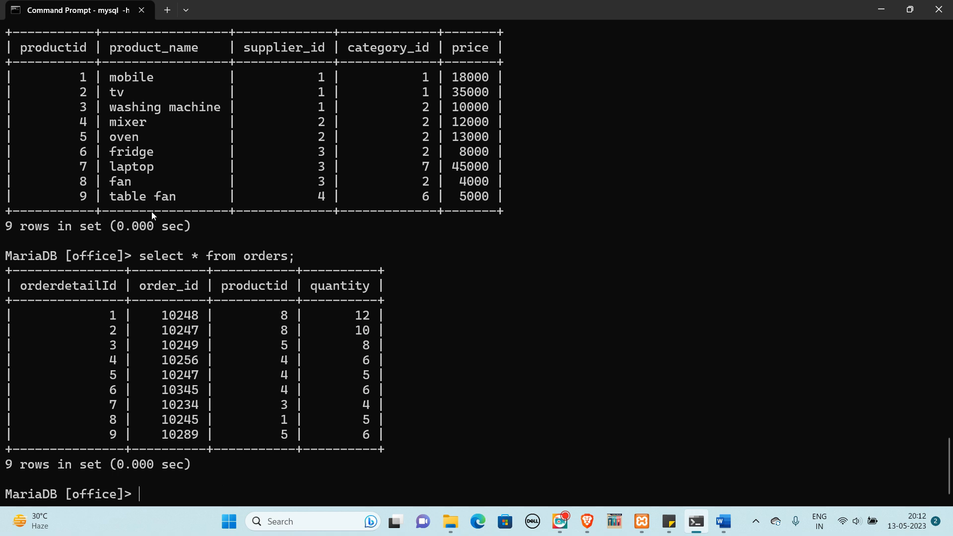
Step: Run select productid from orders where quantity=6; returning rows 4, 4 and 5
double_click(153, 47)
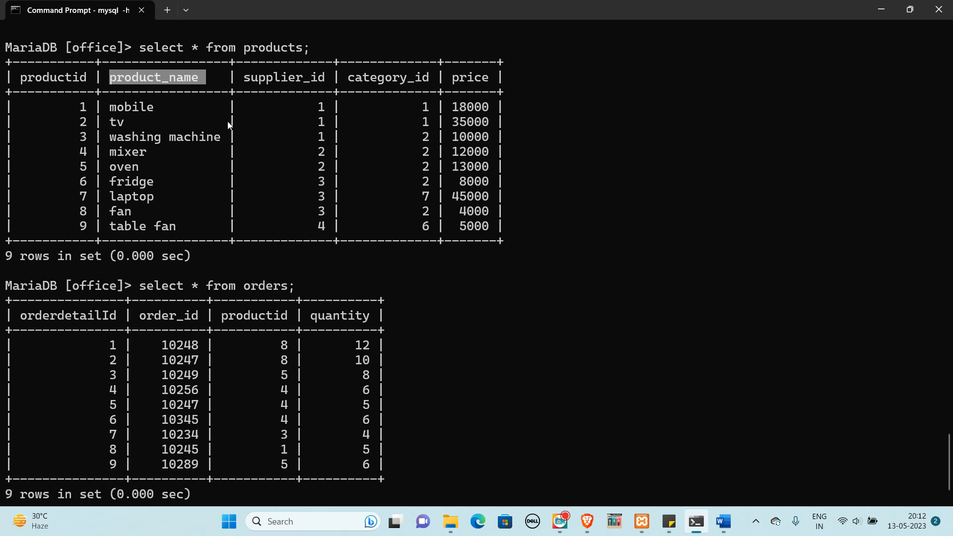
scroll(down, 3)
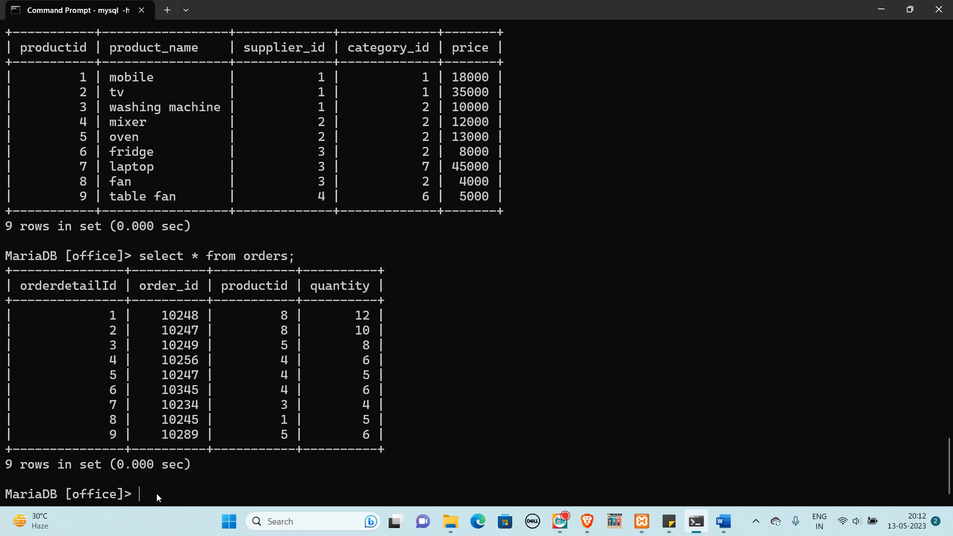
text(select)
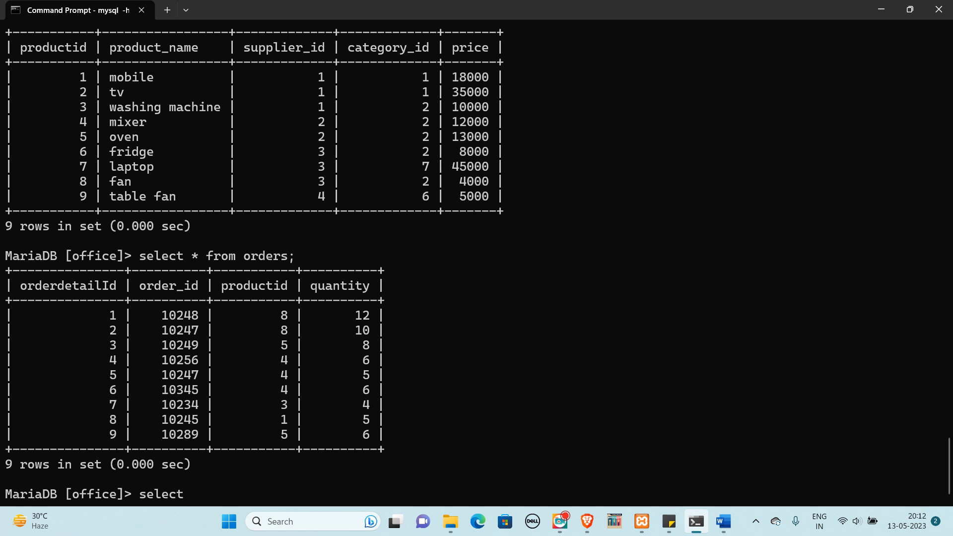
text(product)
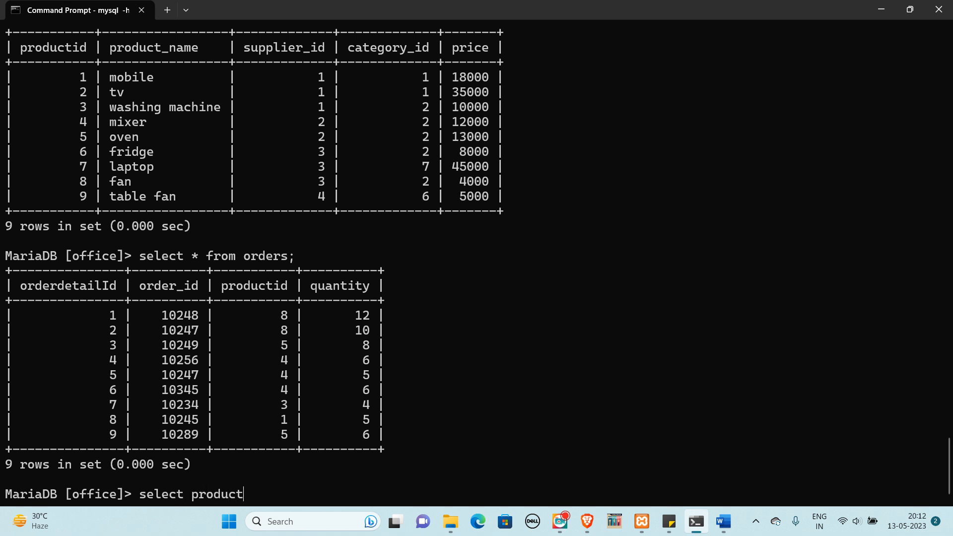
text(id)
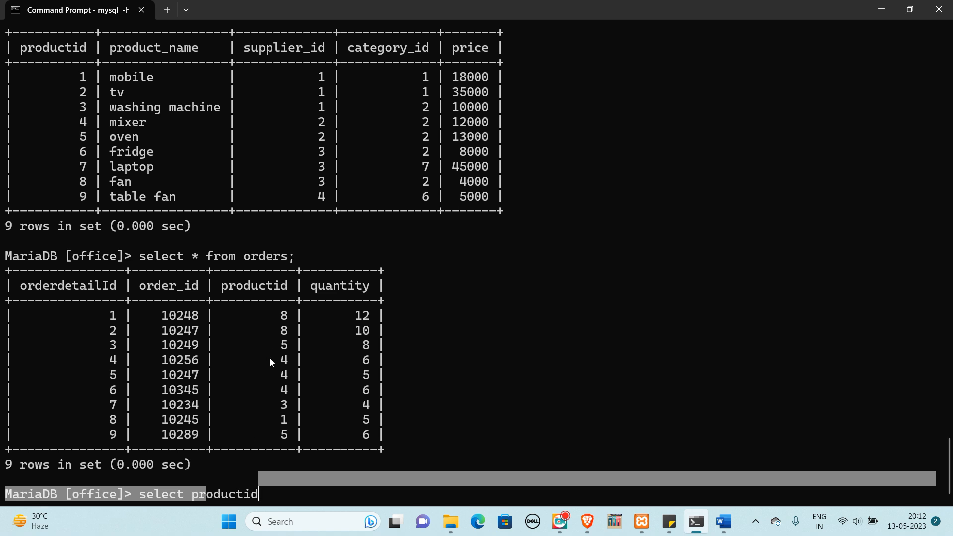
mouse_move(152, 182)
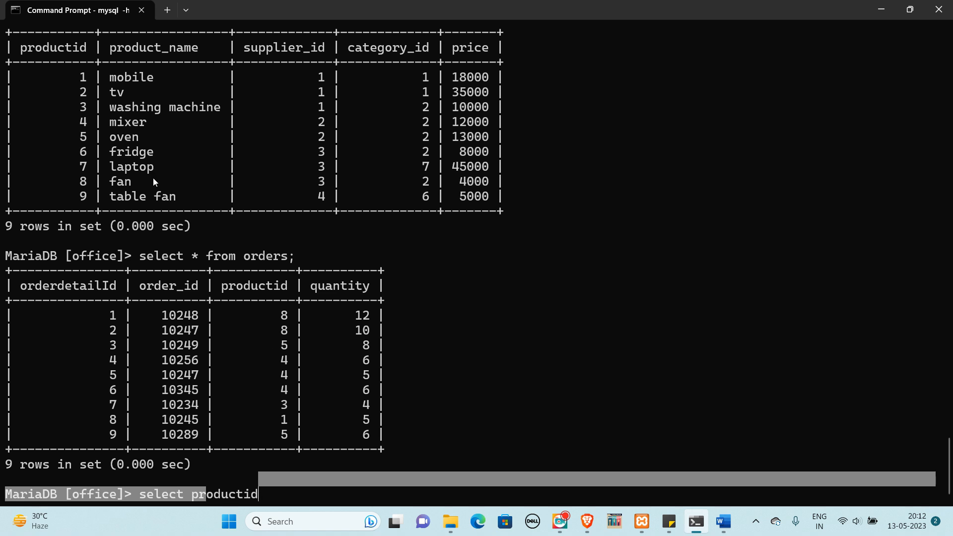
mouse_move(230, 320)
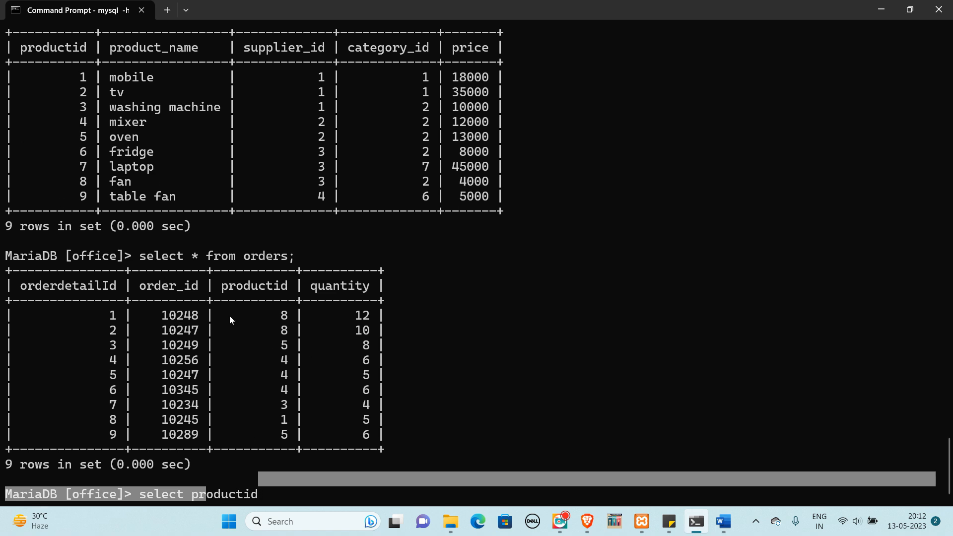
mouse_move(371, 316)
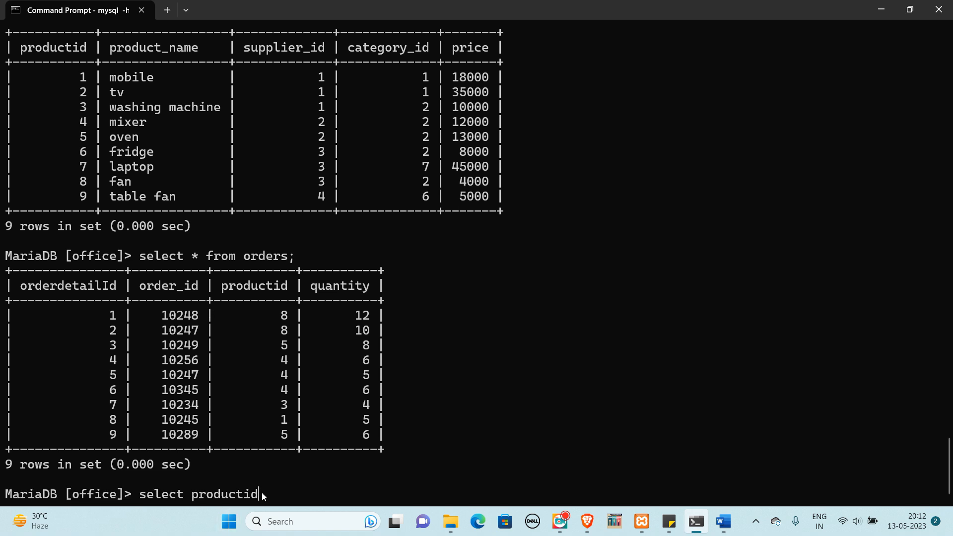
text(f)
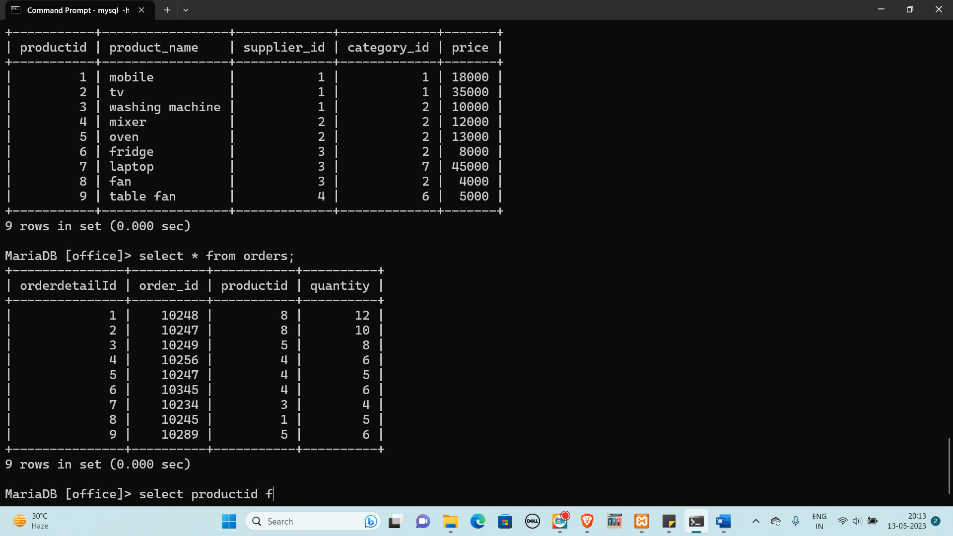
text(rom orders where quantity=)
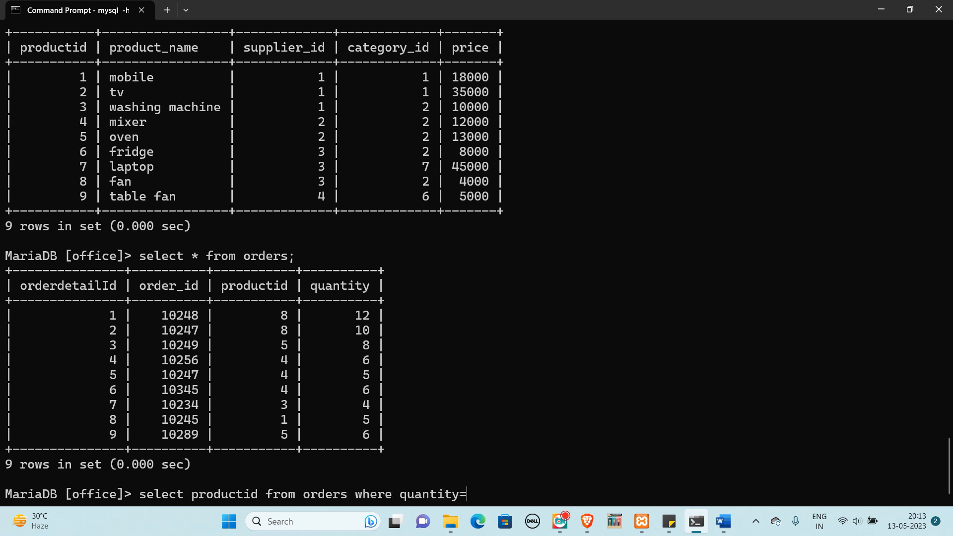
text(6;)
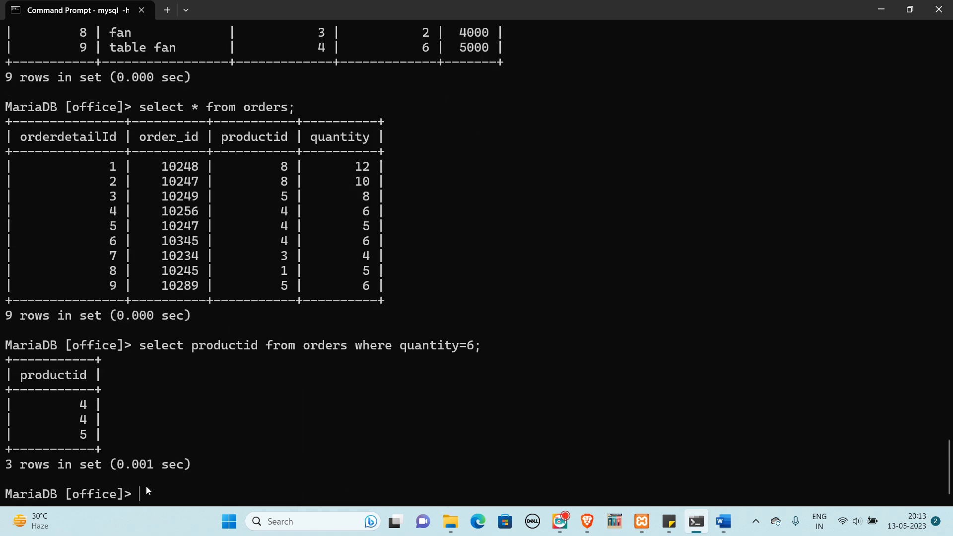
Step: Enter select product_name from products where productid=ANY (); with empty parentheses, not yet run
text(select produ)
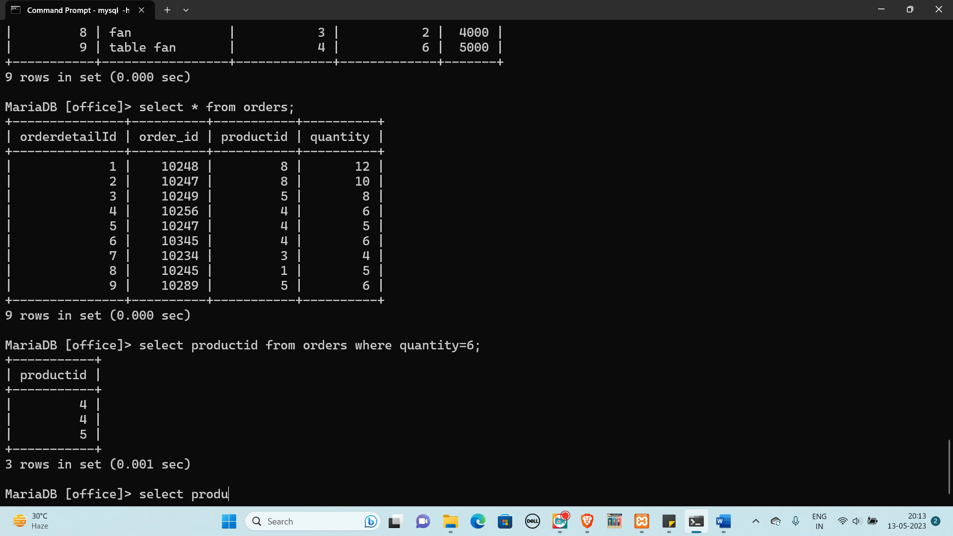
text(ct_name)
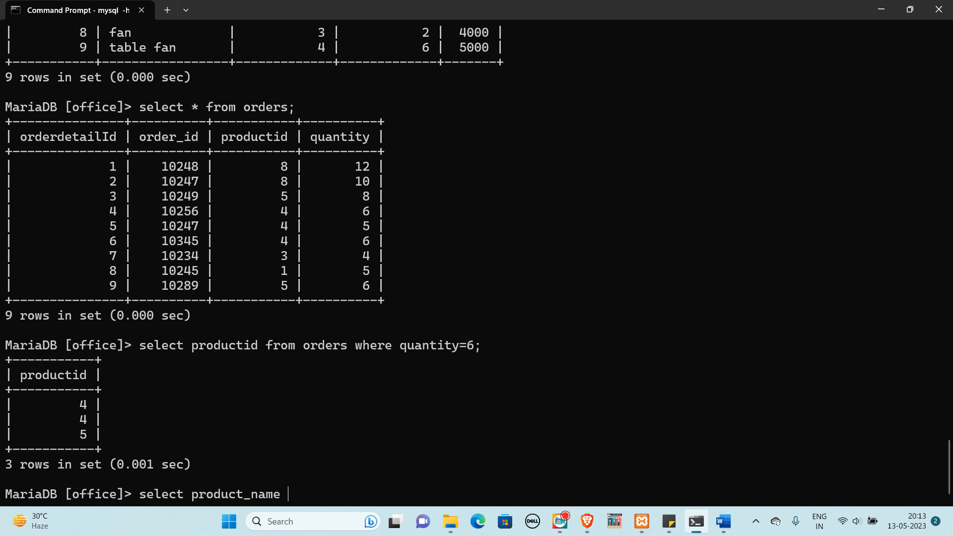
text(from prod)
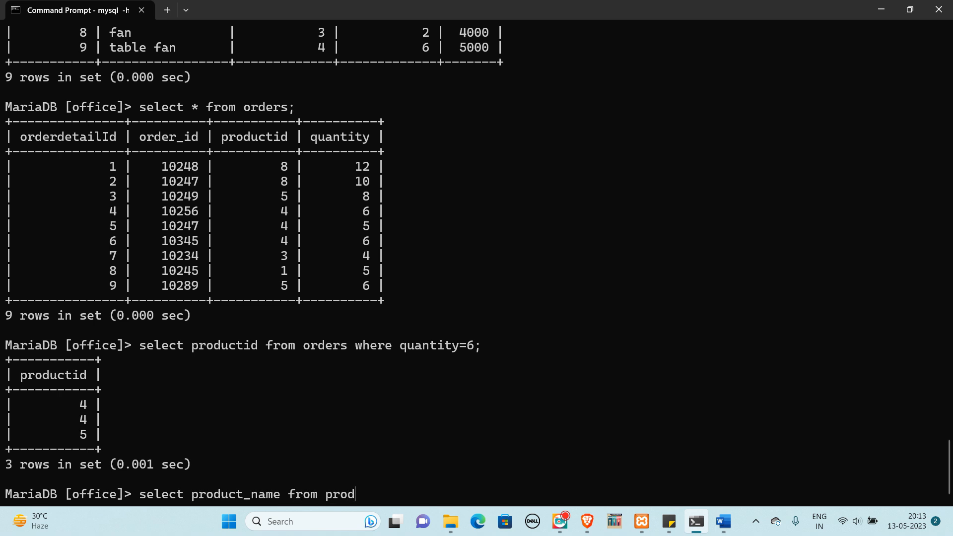
text(c)
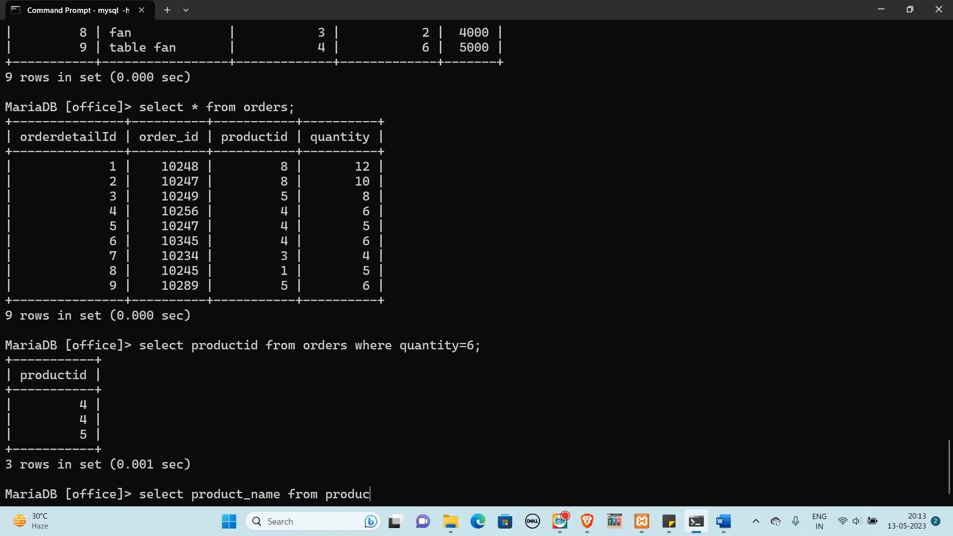
text(ts where)
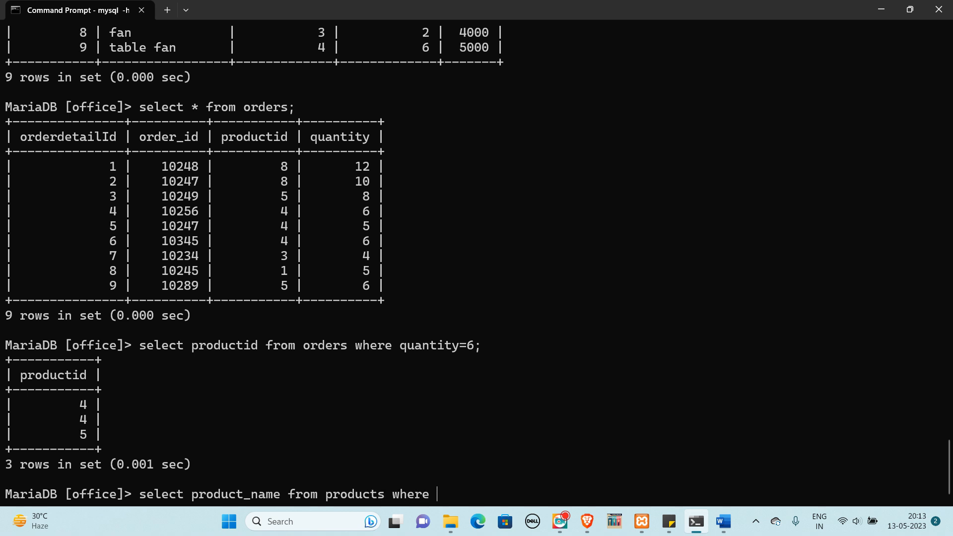
text(product)
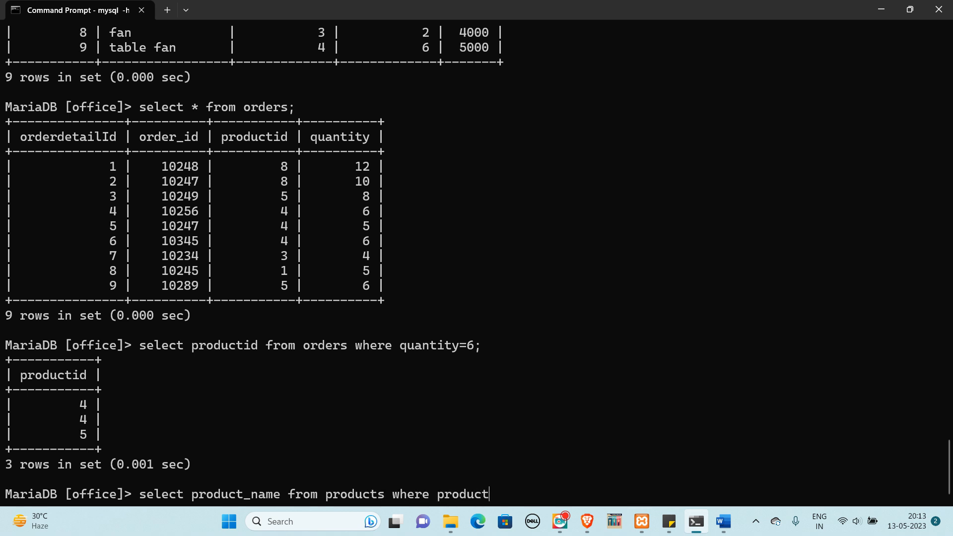
text(id)
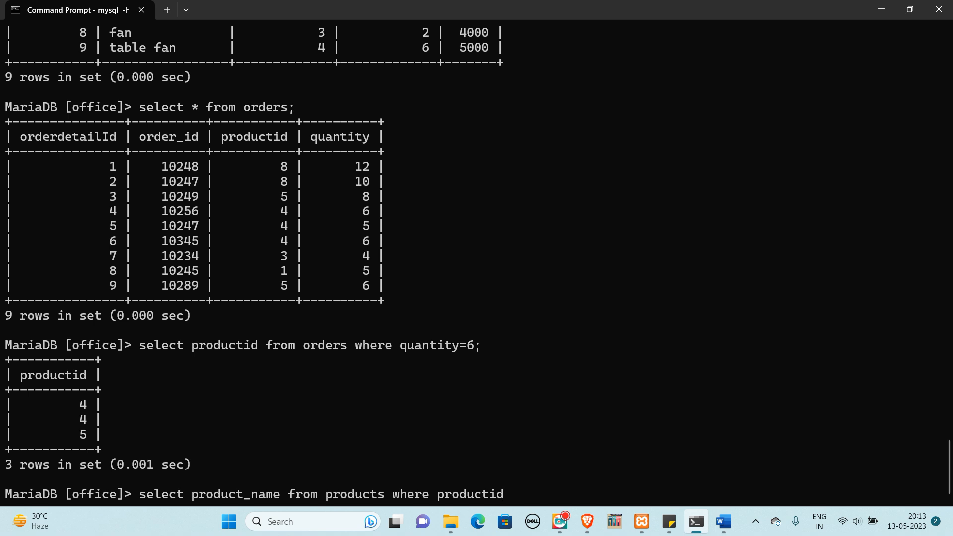
text(=1)
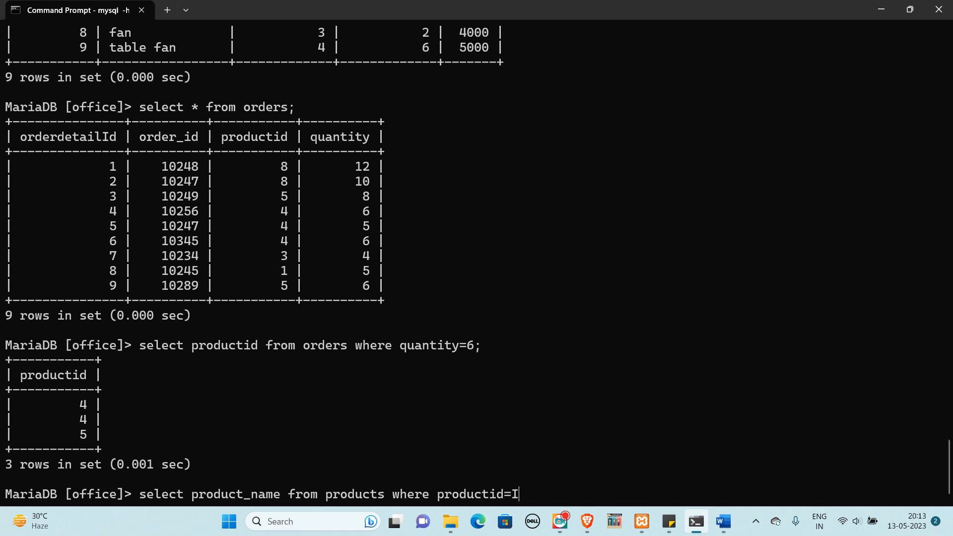
text(A)
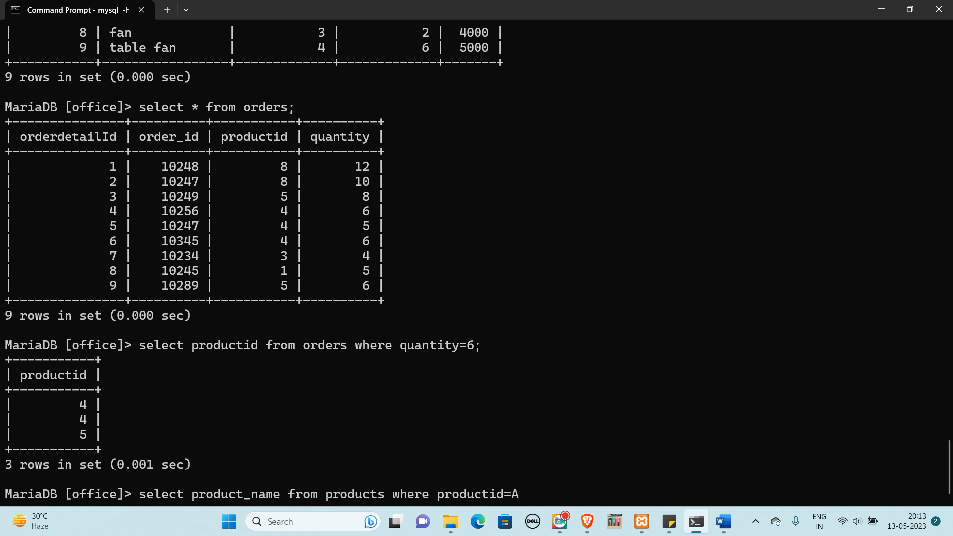
text(NY)
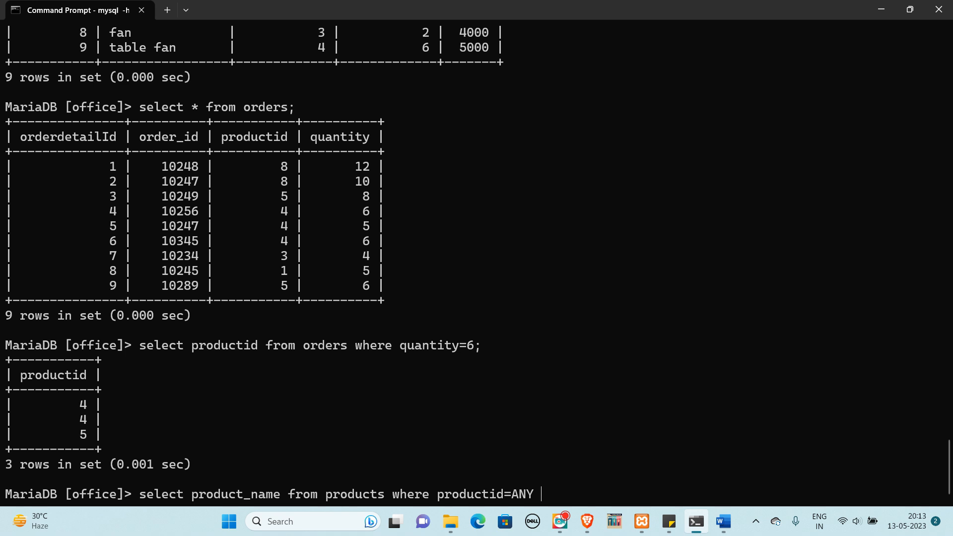
text(())
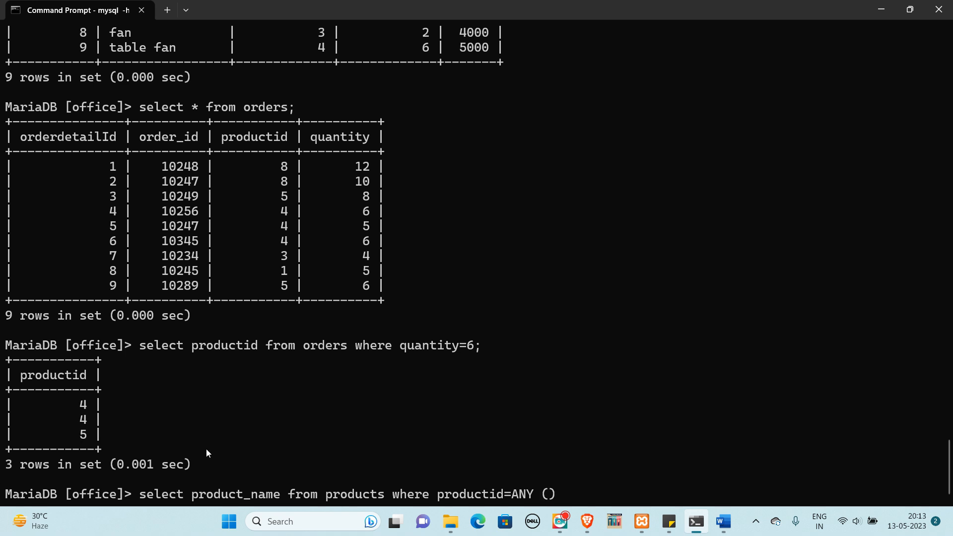
text(;)
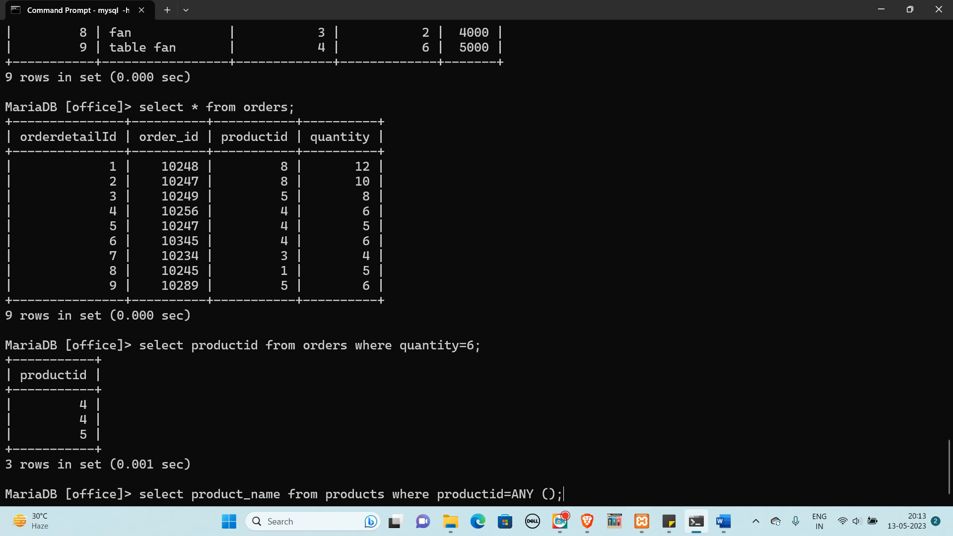
mouse_move(145, 348)
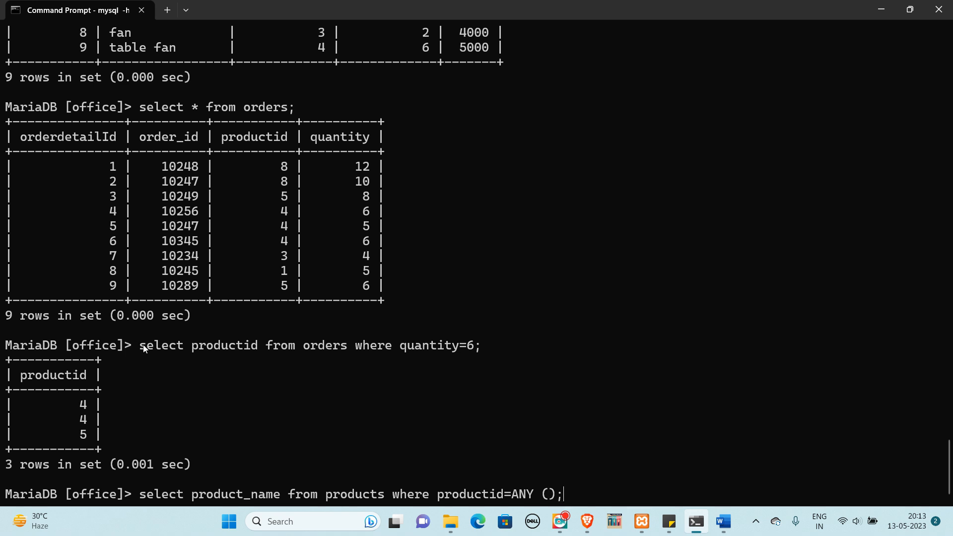
Step: Fill the parentheses with select productid from orders where quantity=6 and run it, returning mixer and oven
drag(139, 345, 470, 345)
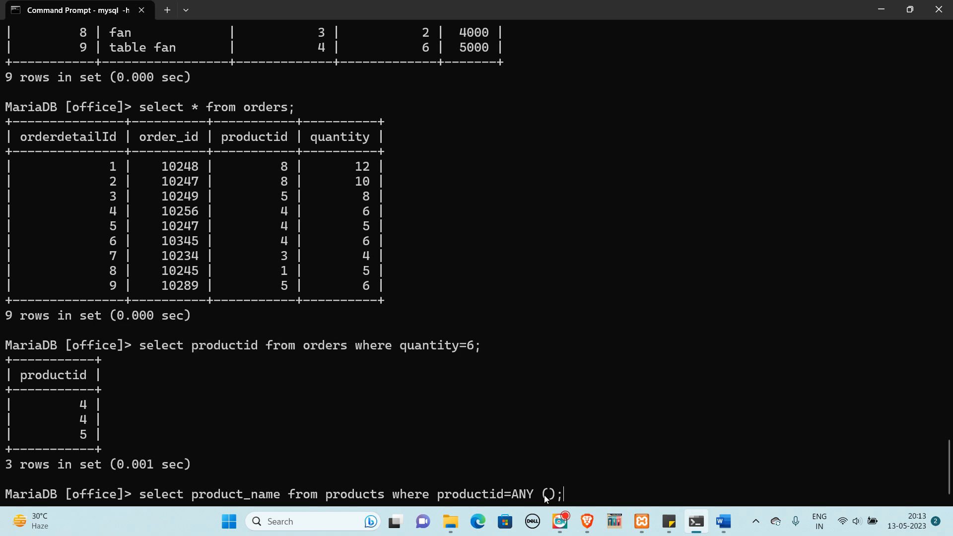
text(select productid from orders where quantity=6)
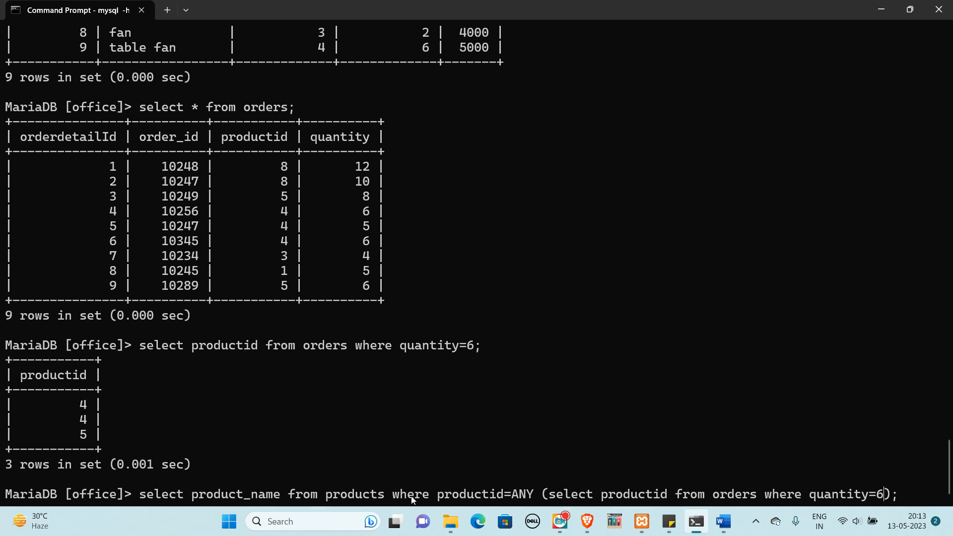
mouse_move(507, 498)
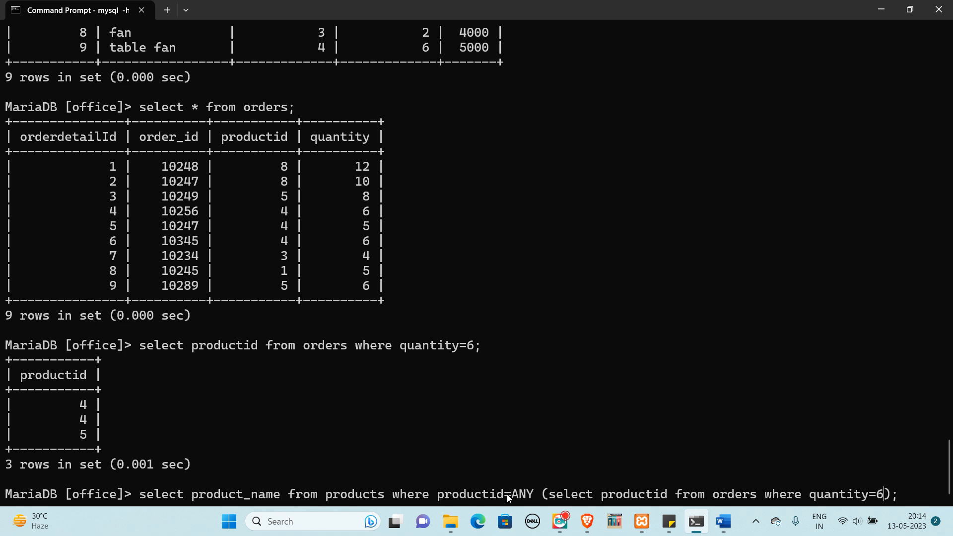
mouse_move(479, 484)
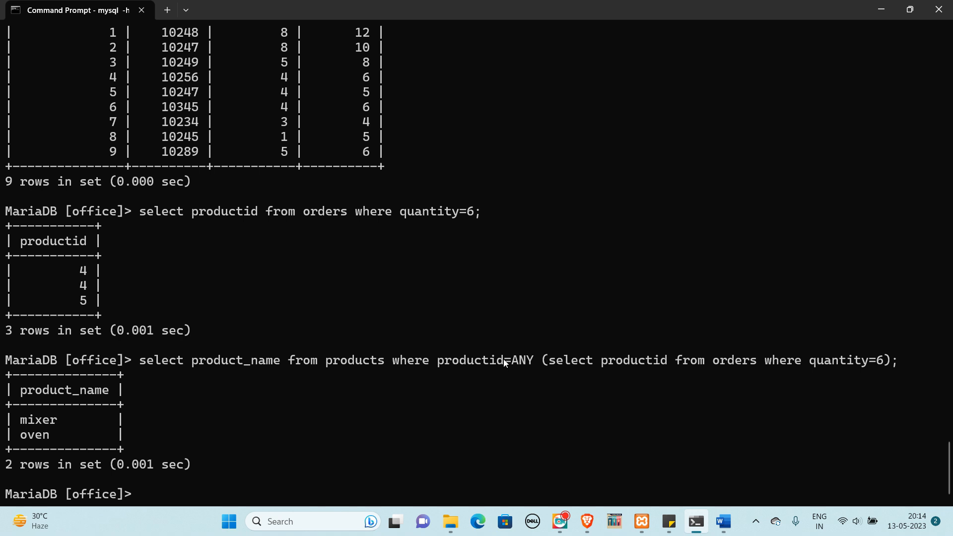
double_click(516, 360)
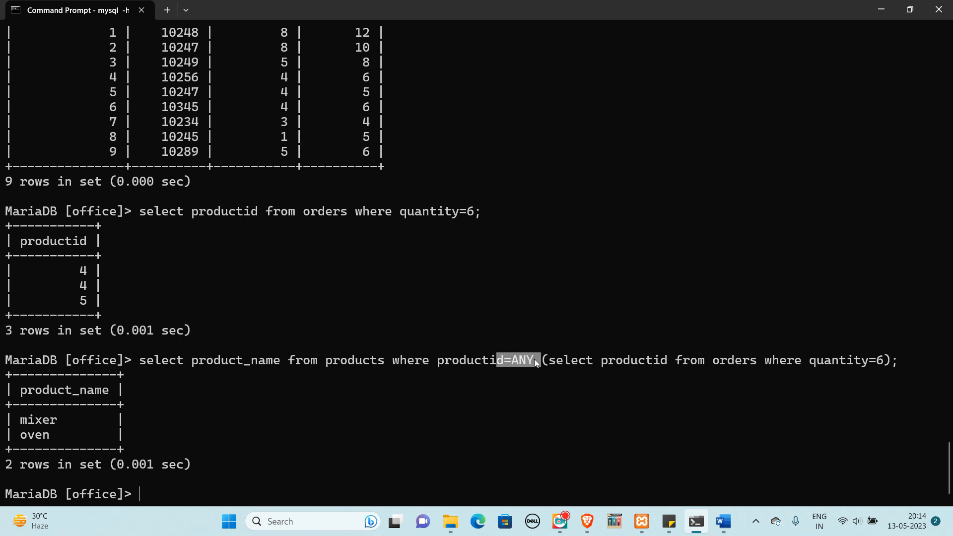